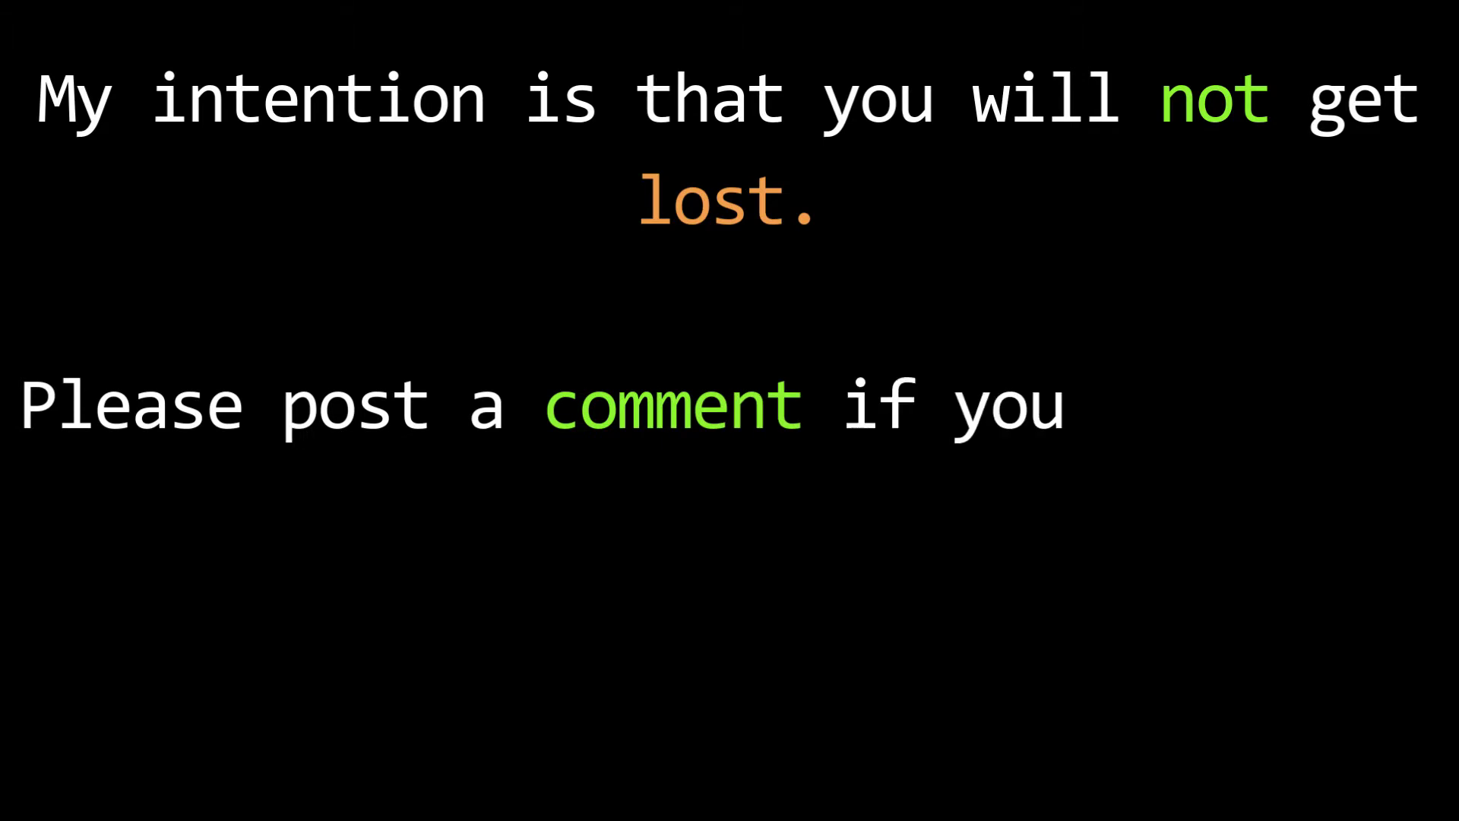
type("need help in a particular area.")
type("I don't know what")
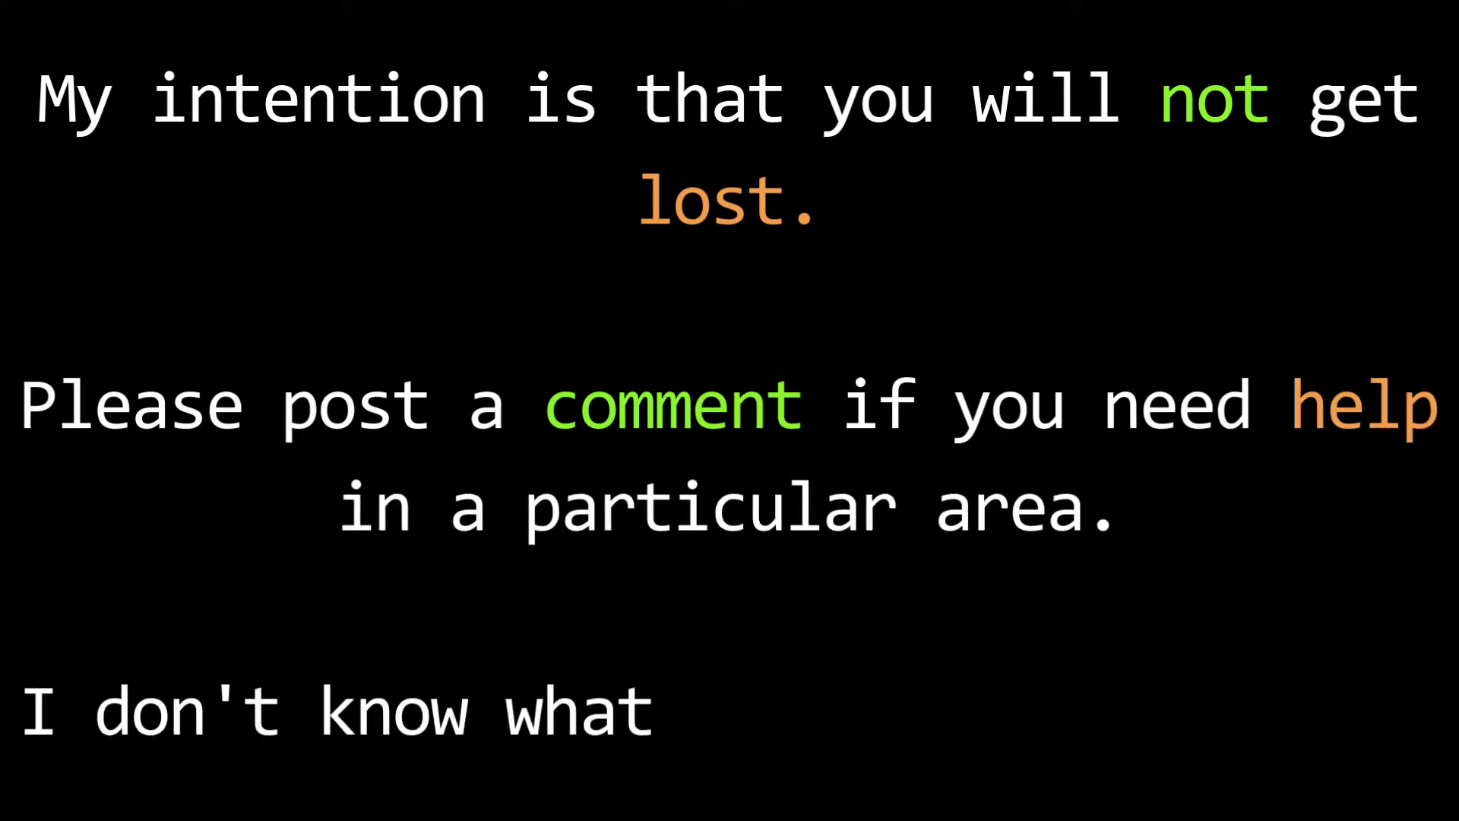
type("people want to know.")
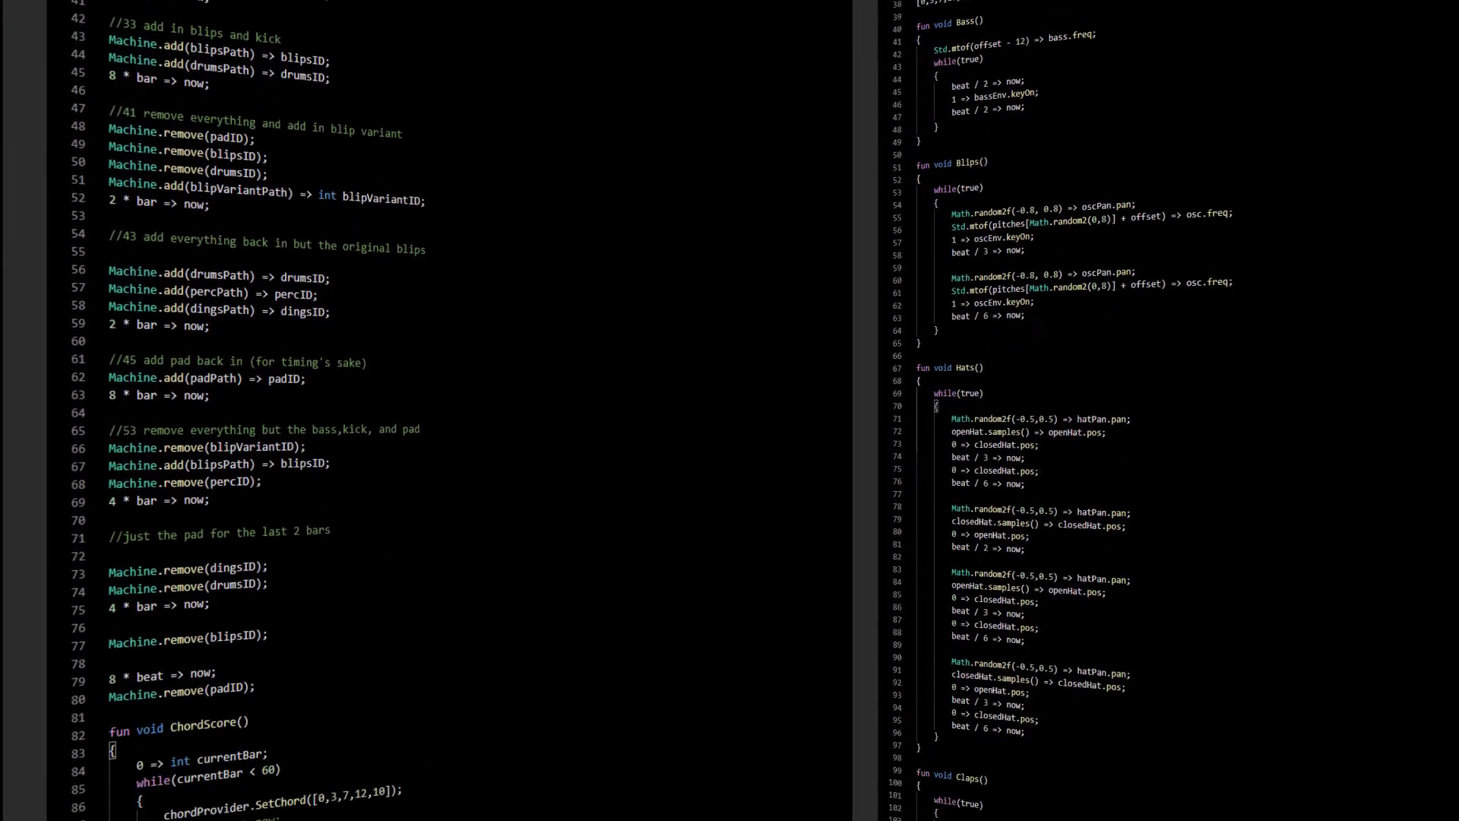
scroll("down", 3)
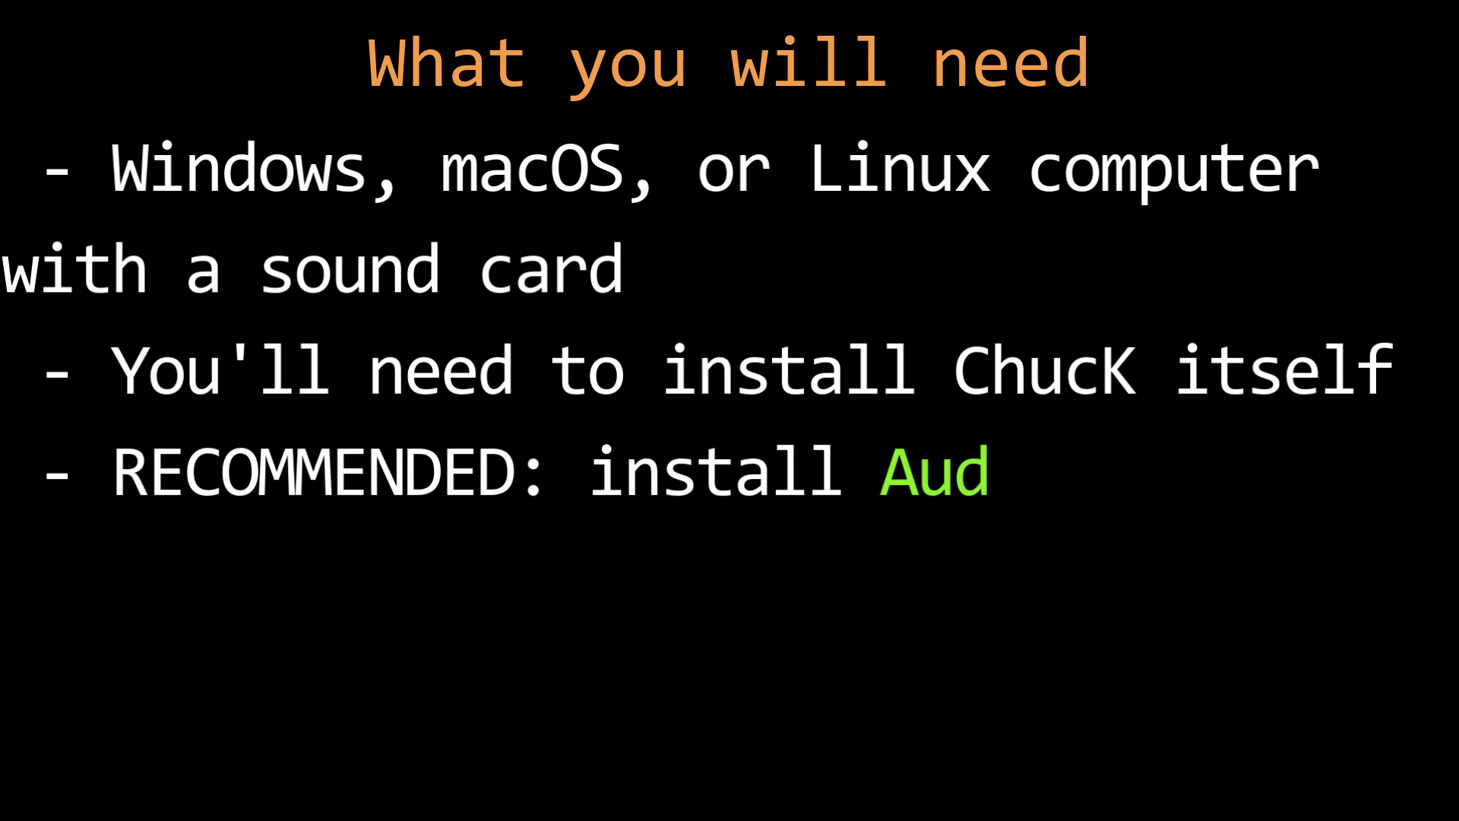
type("acity and VS Code as well.")
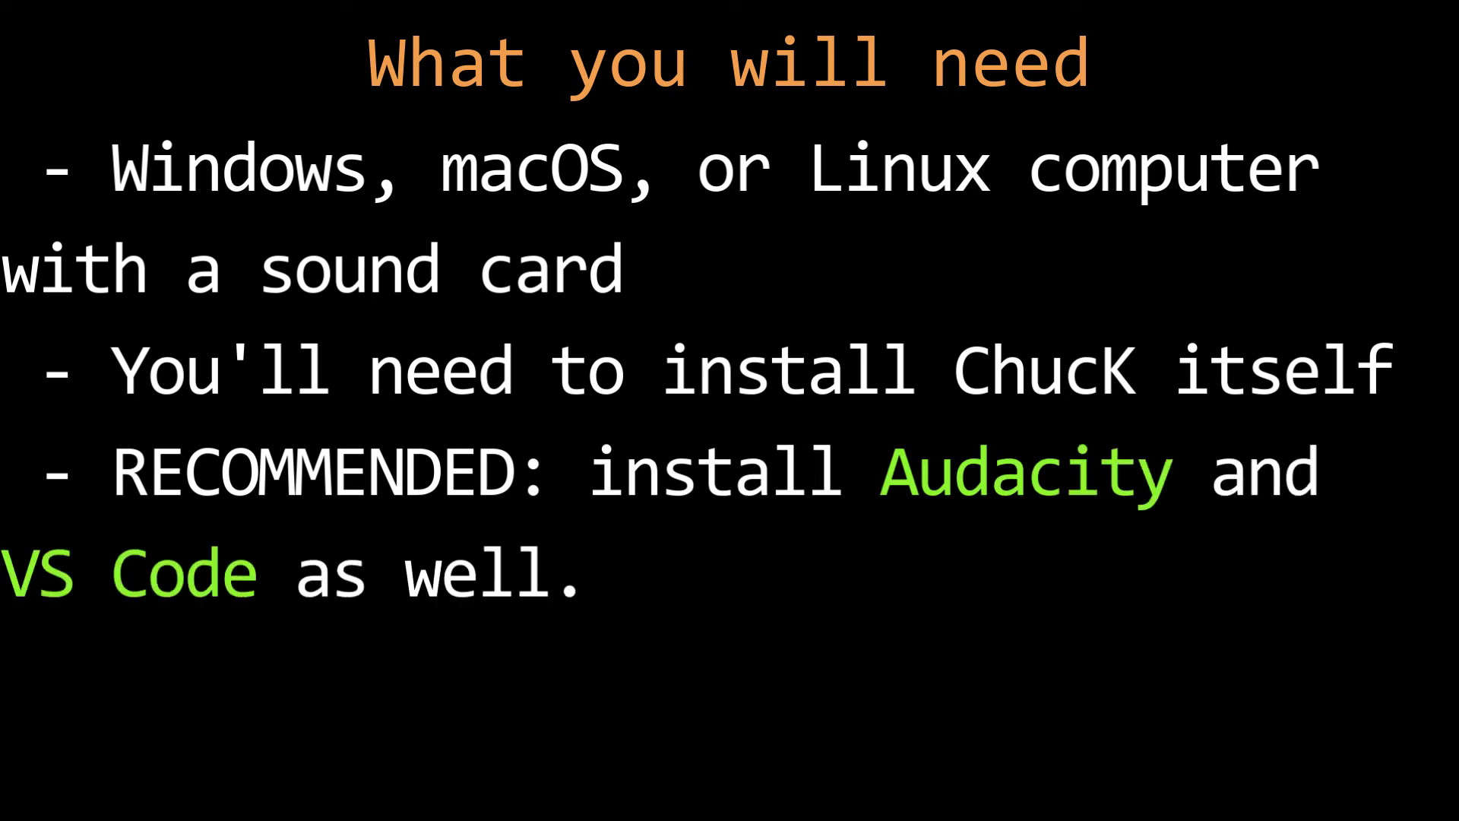